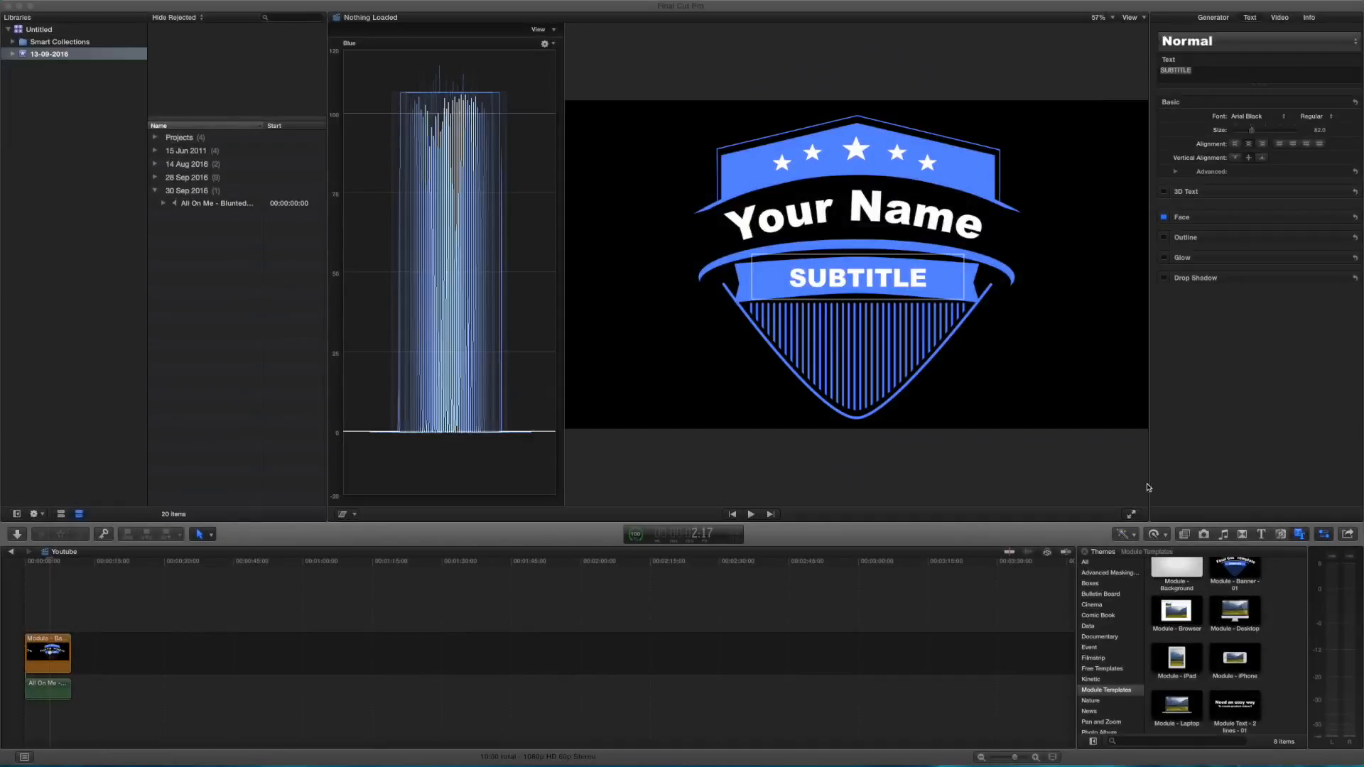
mouse_move(1296, 525)
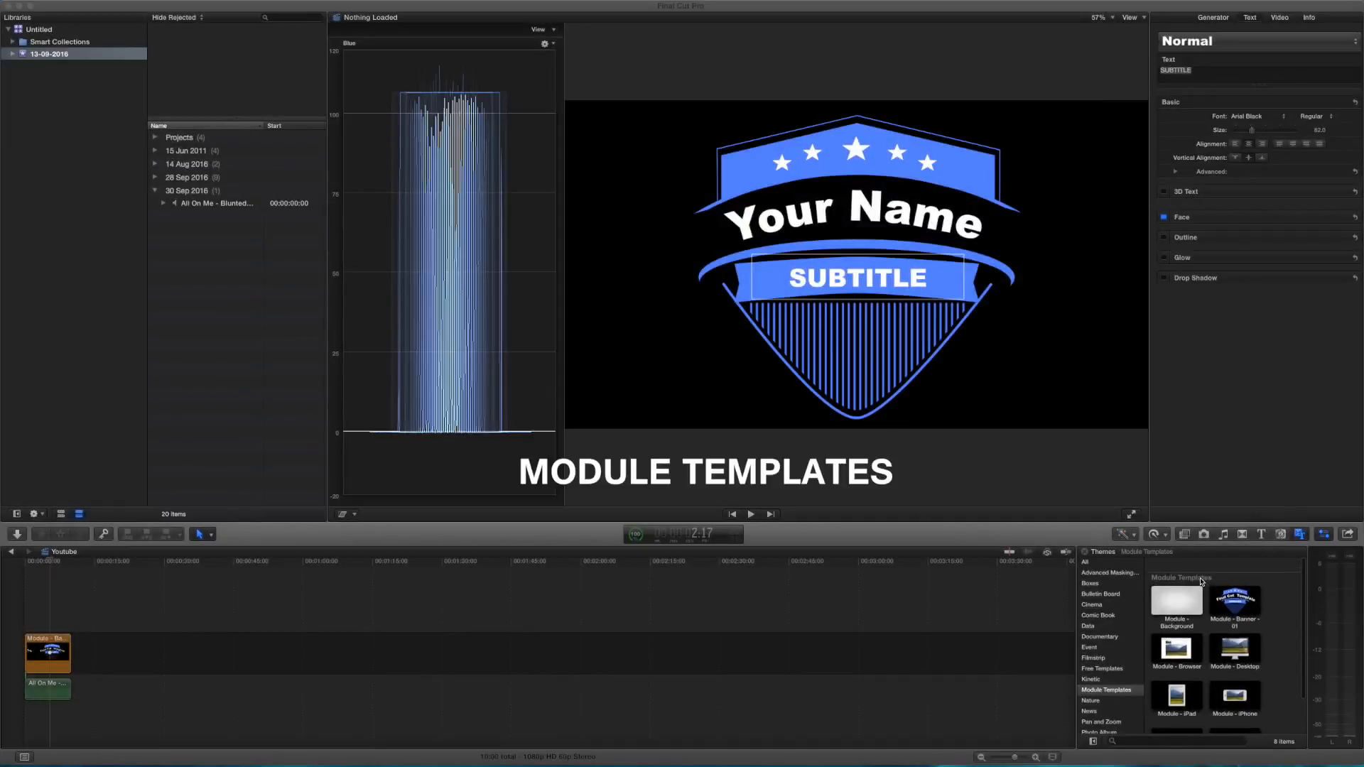
Switch the browser from Module Templates titles to the generators library.
scroll(down, 3)
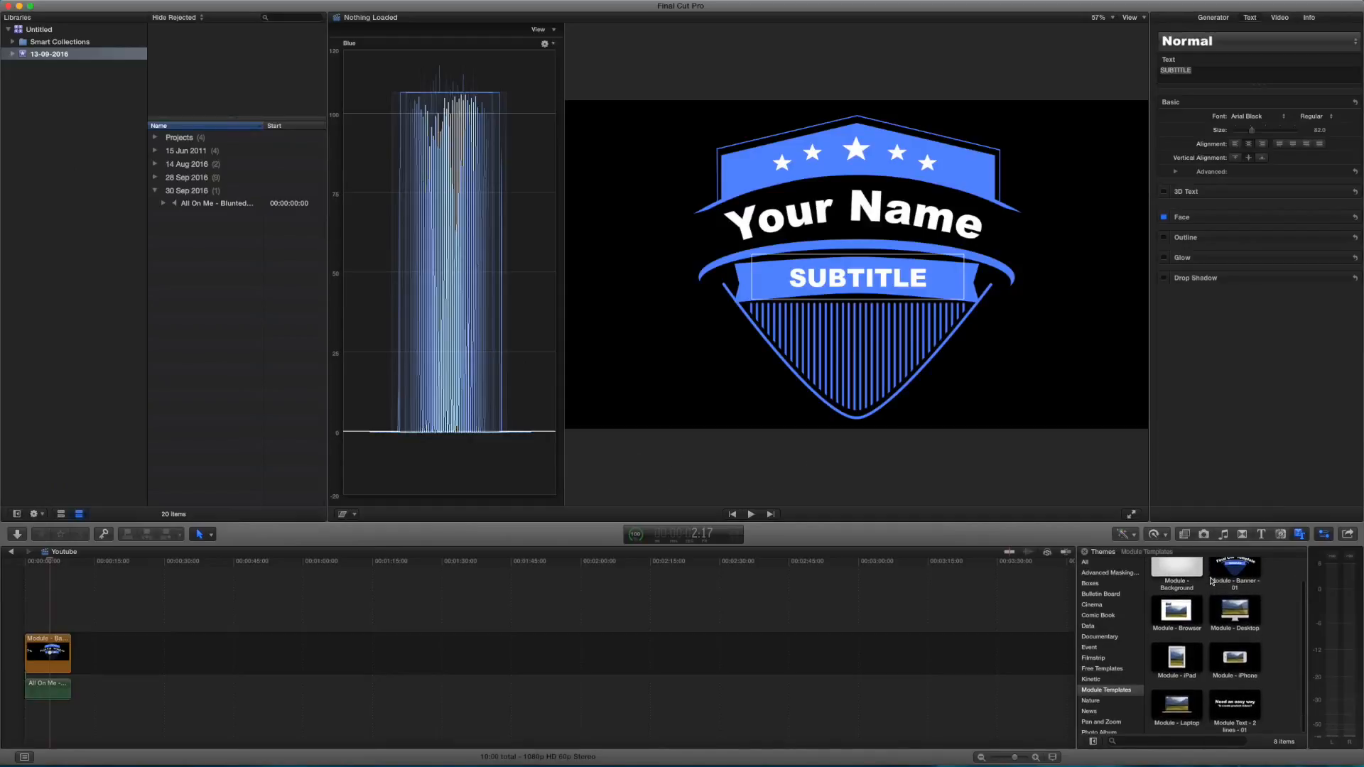
click(1098, 594)
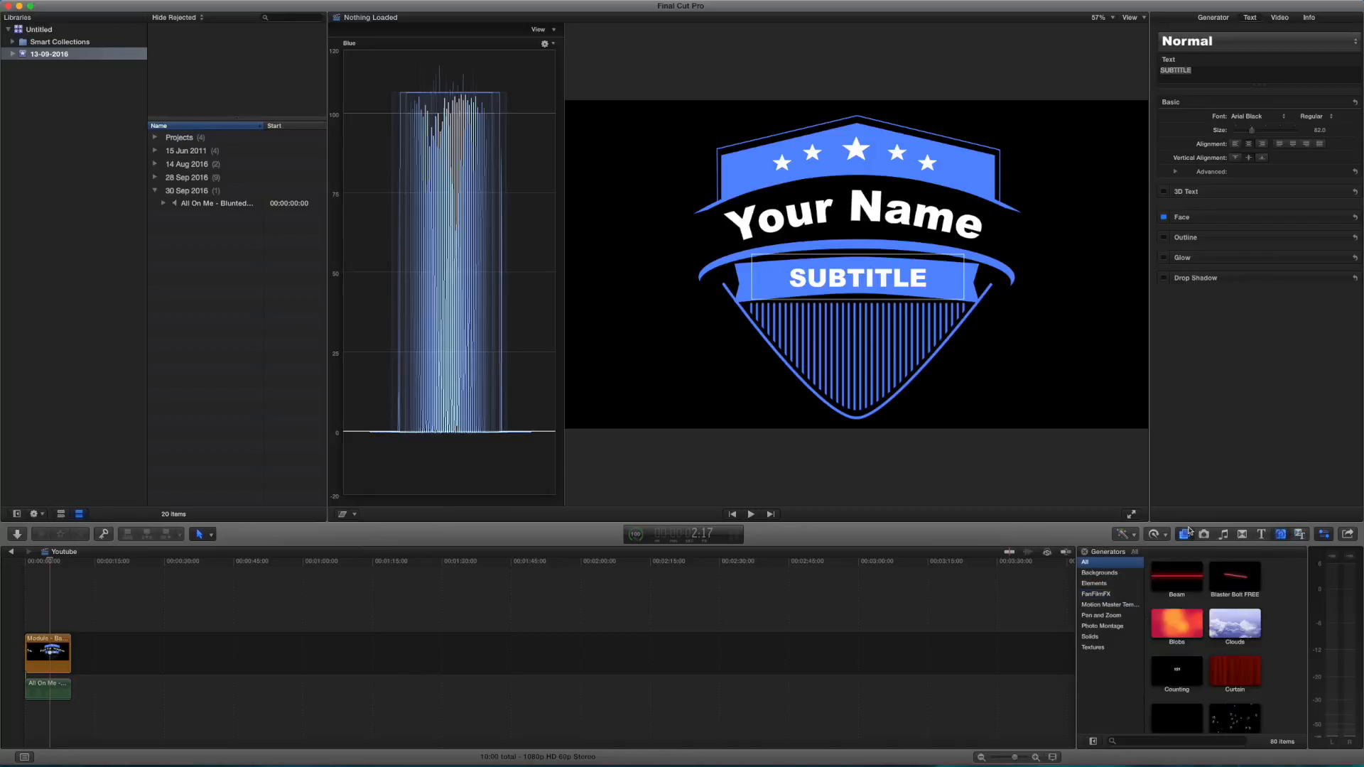
Browse effects by theme, show All, then narrow to the Module Templates theme.
click(1186, 534)
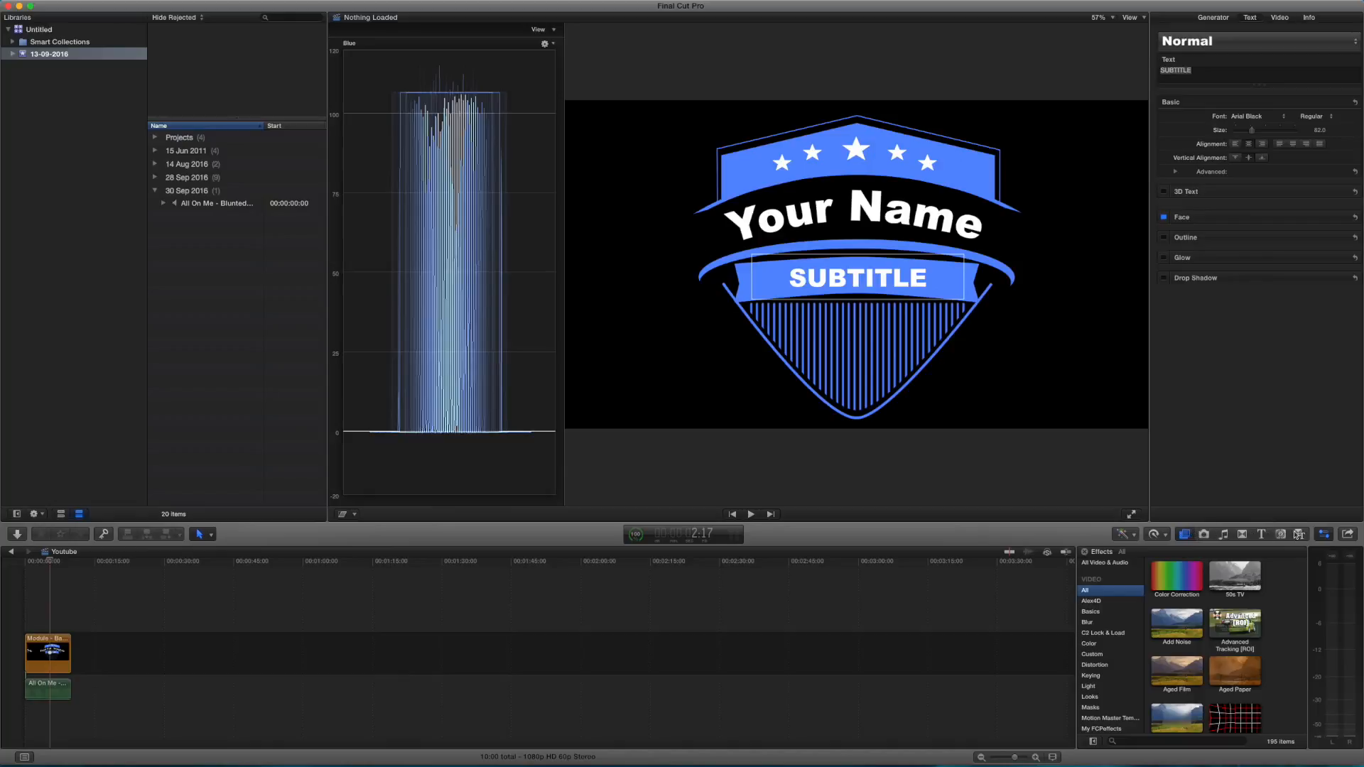
click(1300, 535)
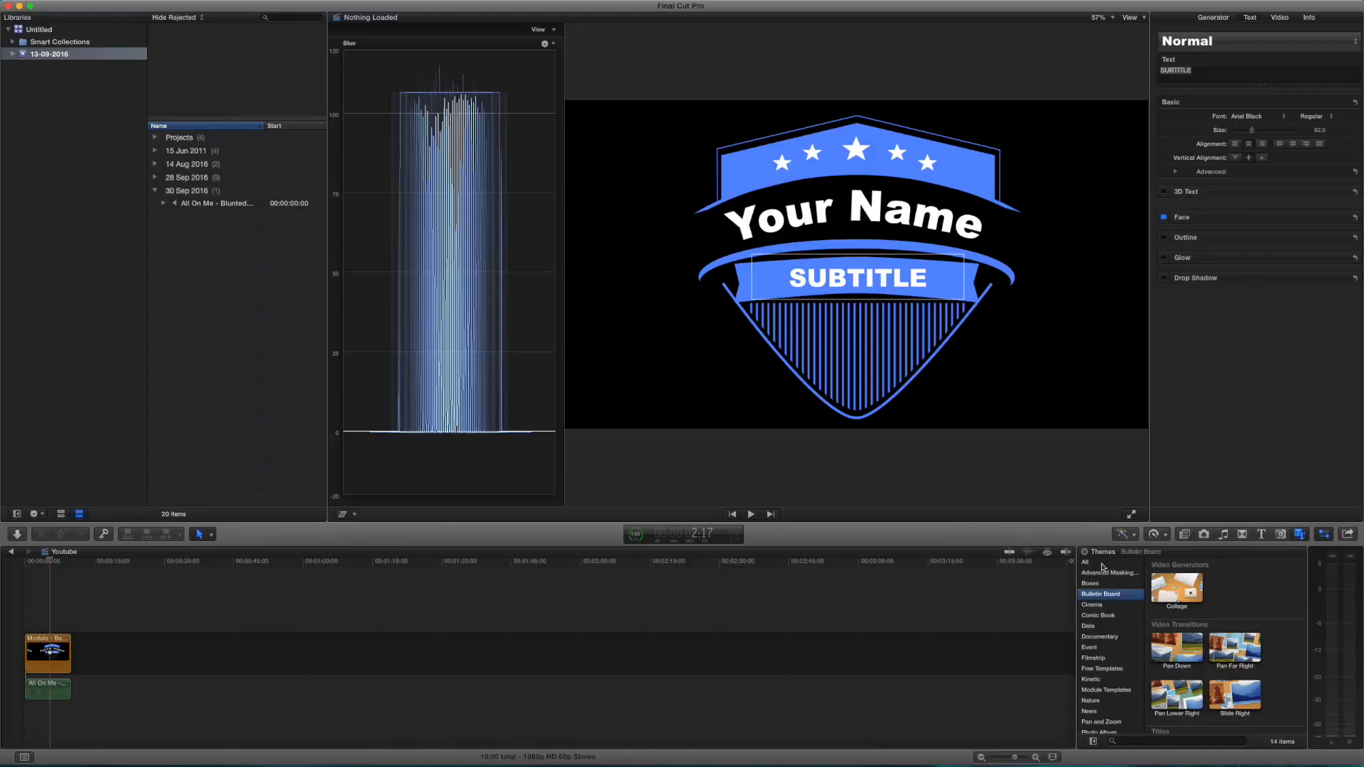
click(1086, 562)
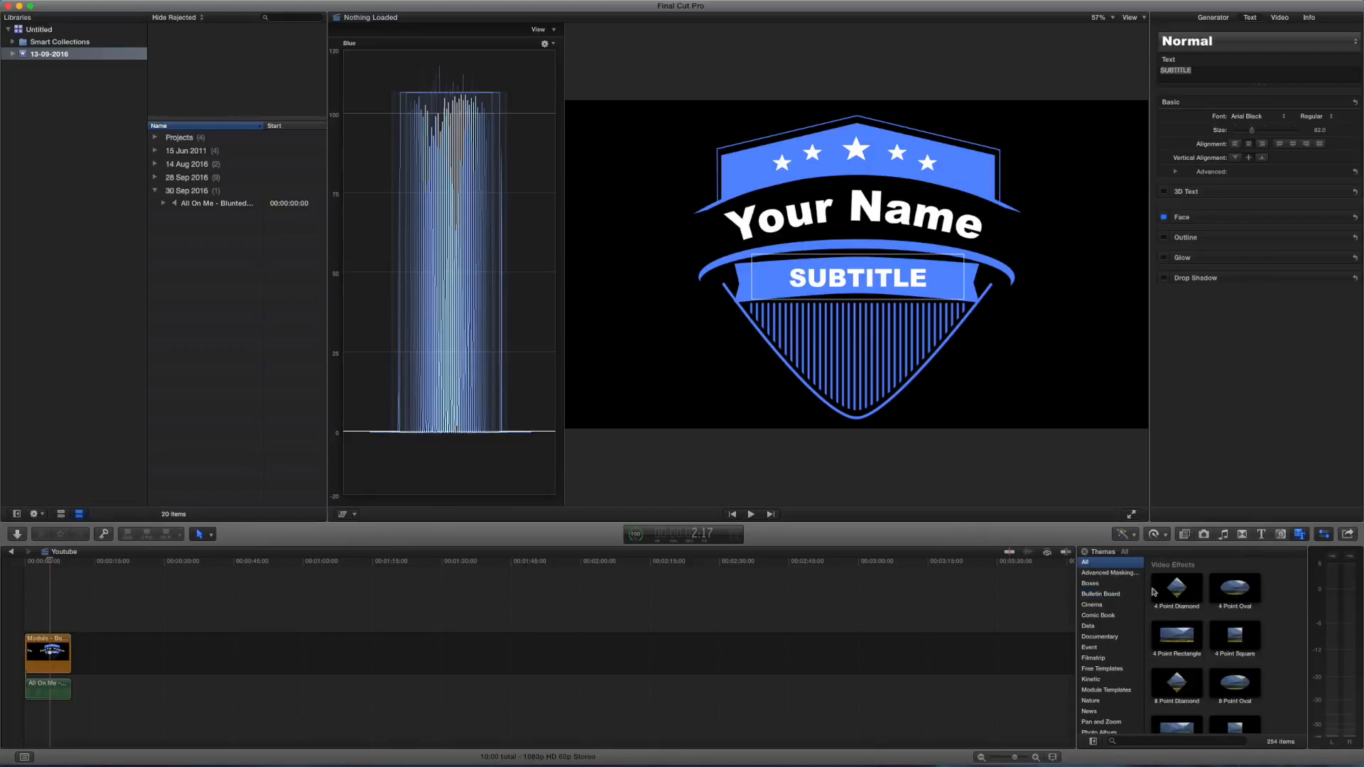
mouse_move(1118, 692)
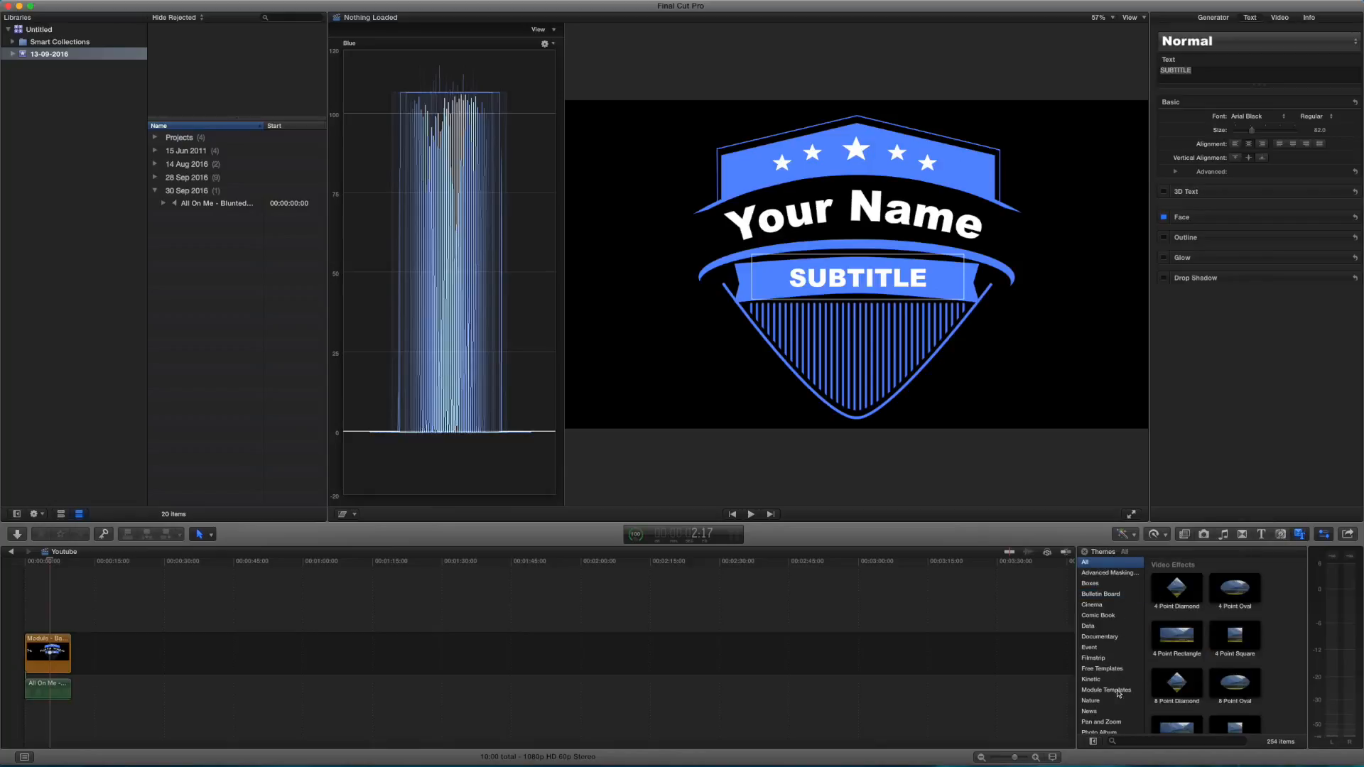
click(1105, 690)
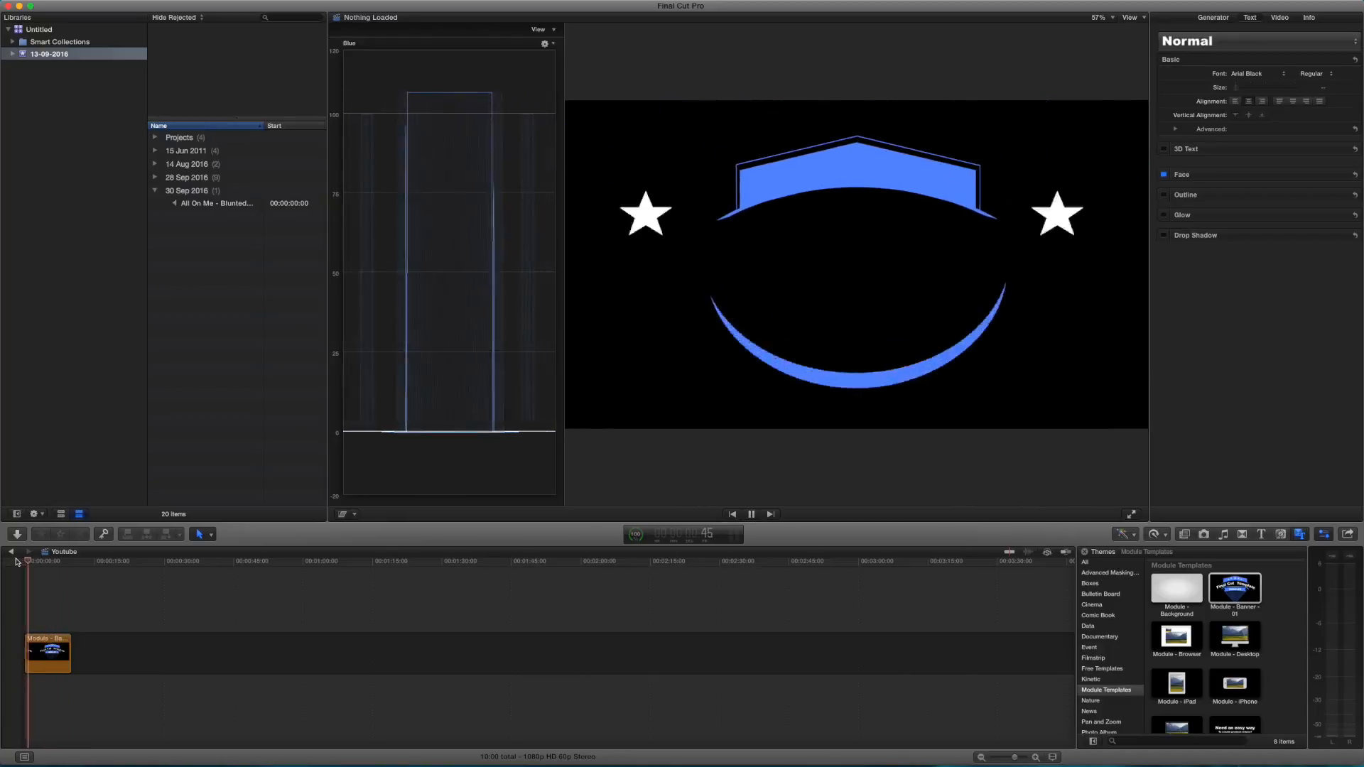
Render the Module Banner title via the Modify menu's render commands.
click(217, 7)
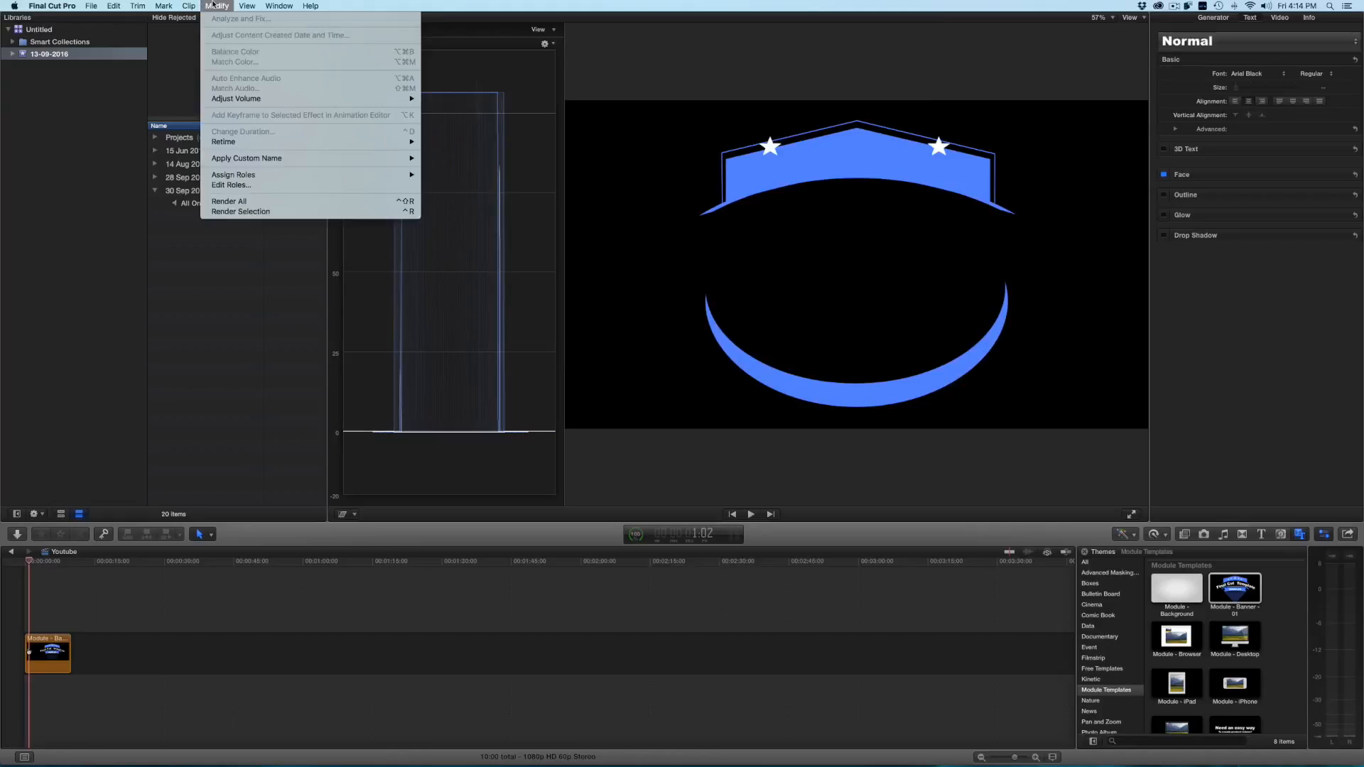
mouse_move(228, 201)
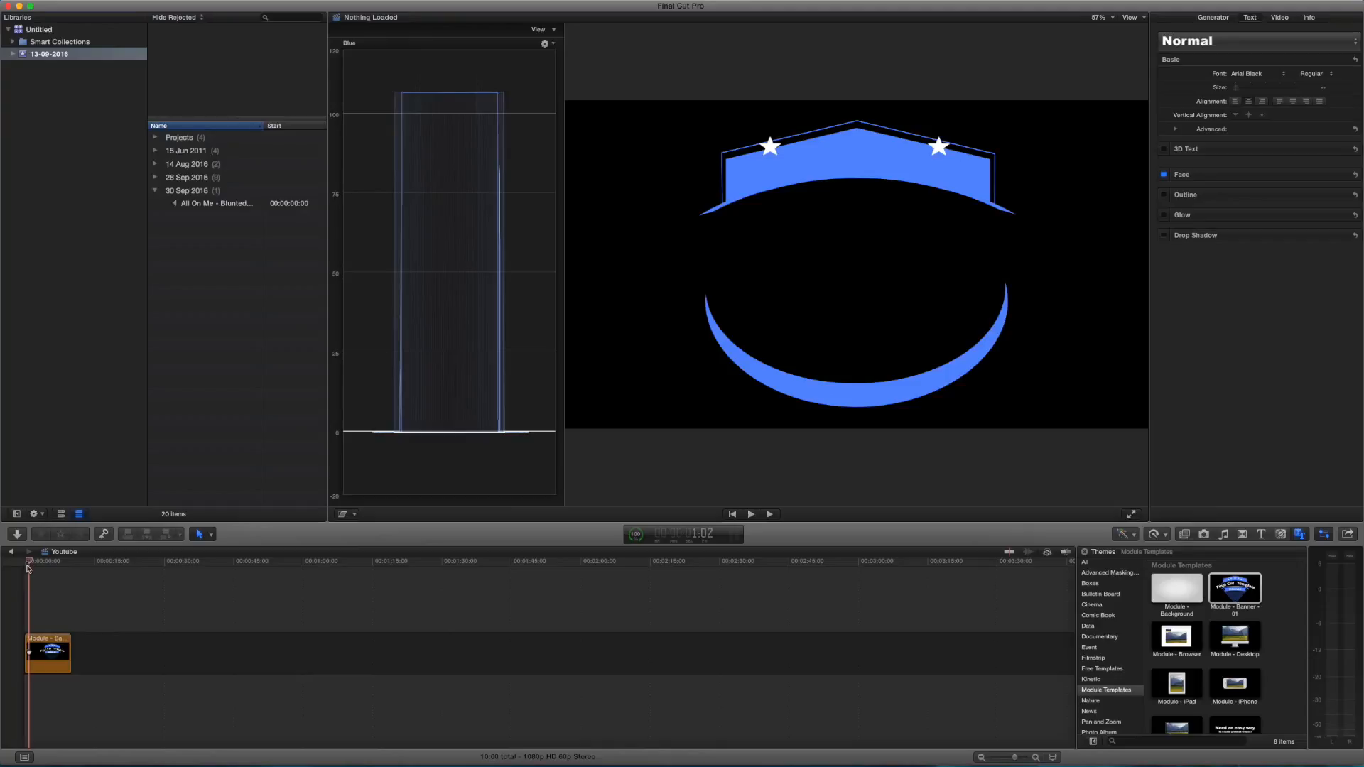
mouse_move(39, 567)
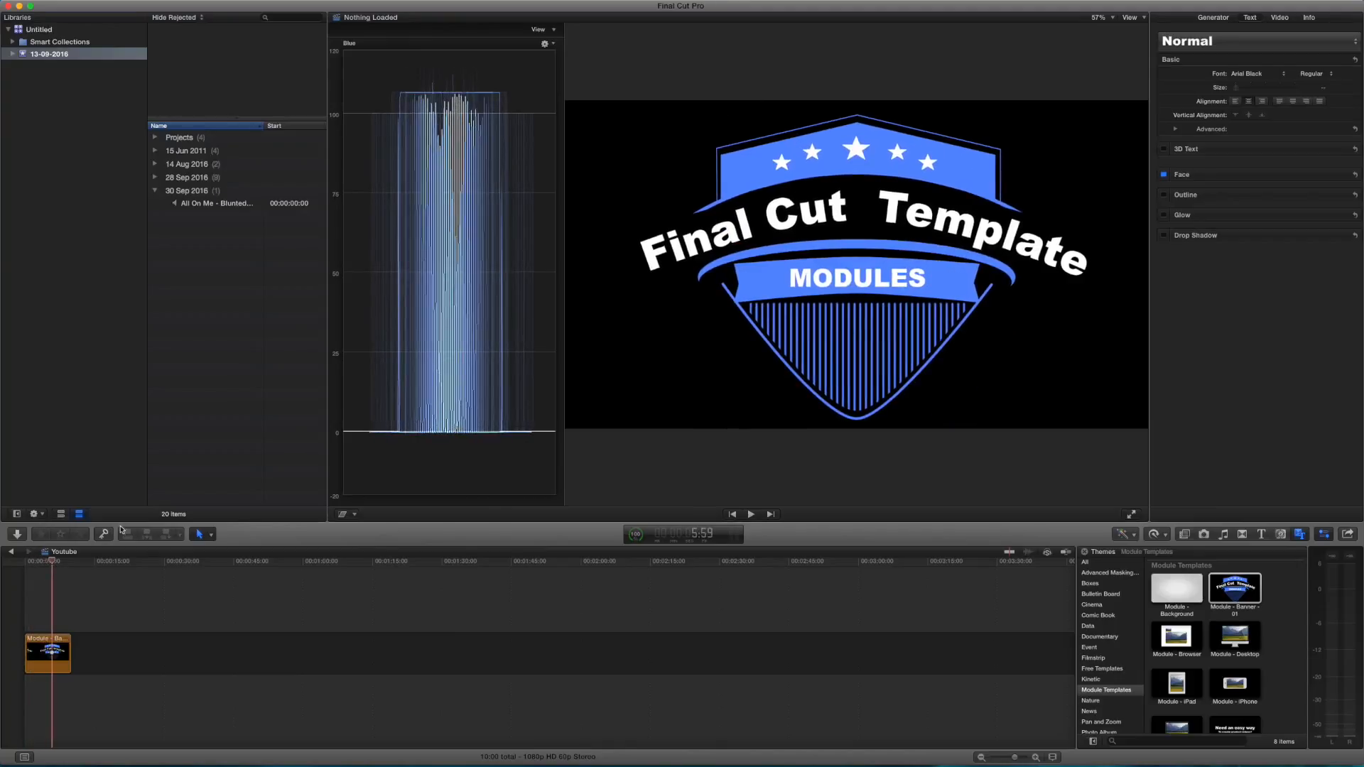
Edit the banner's main title text in the viewer to read DARSZ.
click(818, 217)
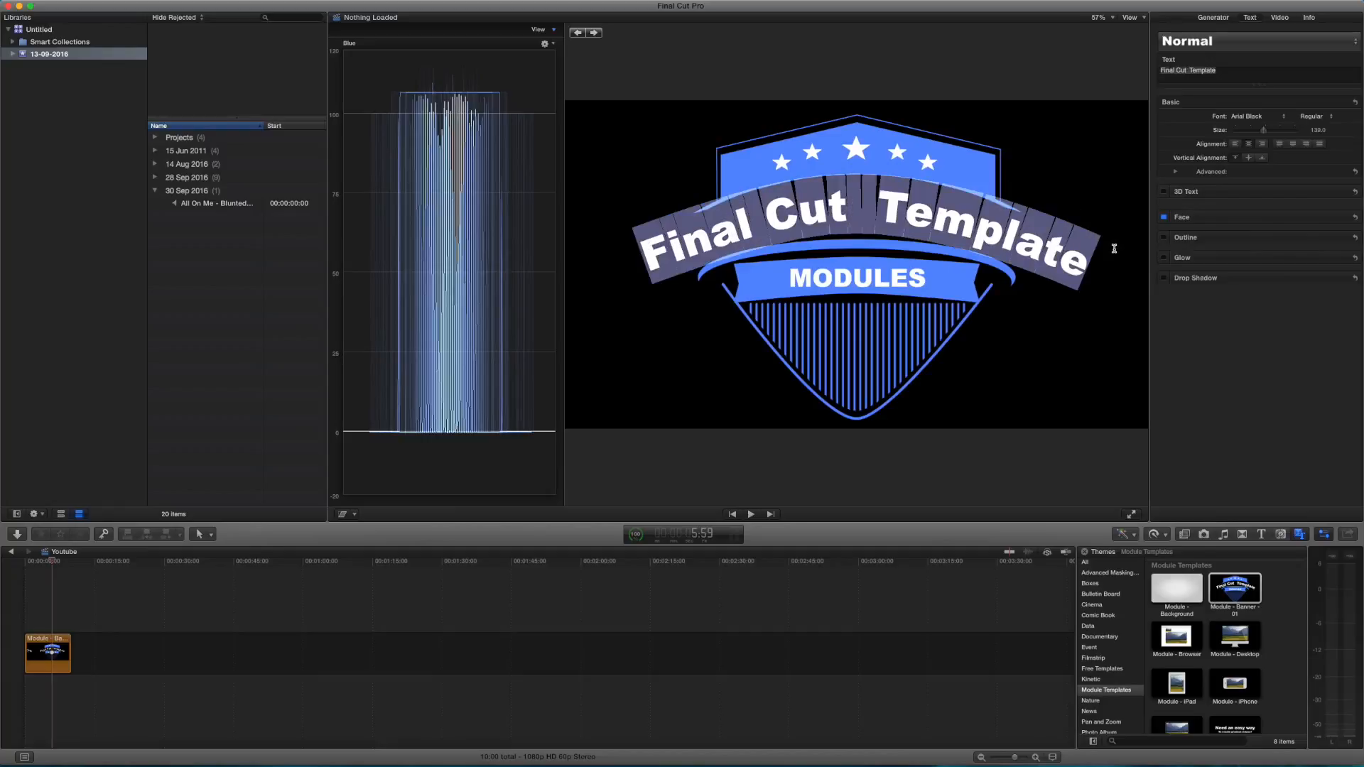
text(DARSZ)
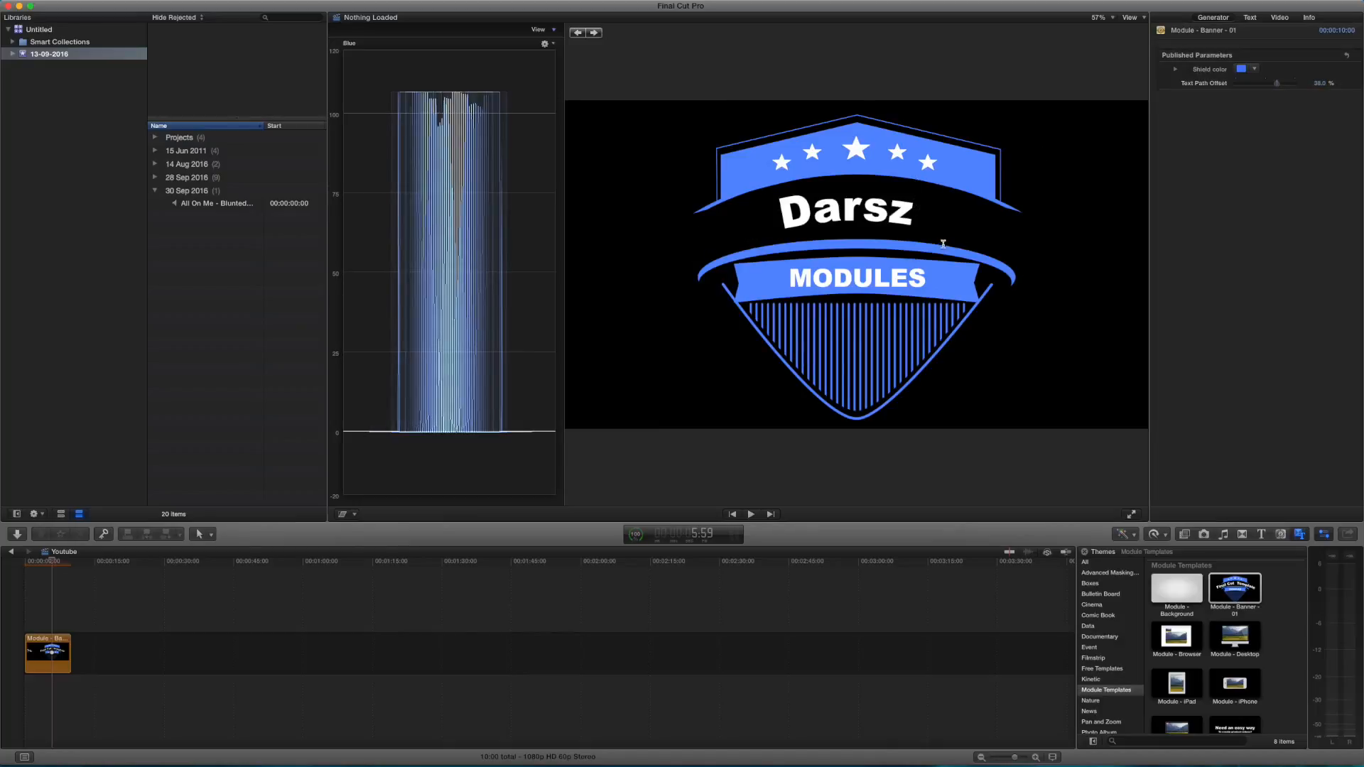
mouse_move(1063, 144)
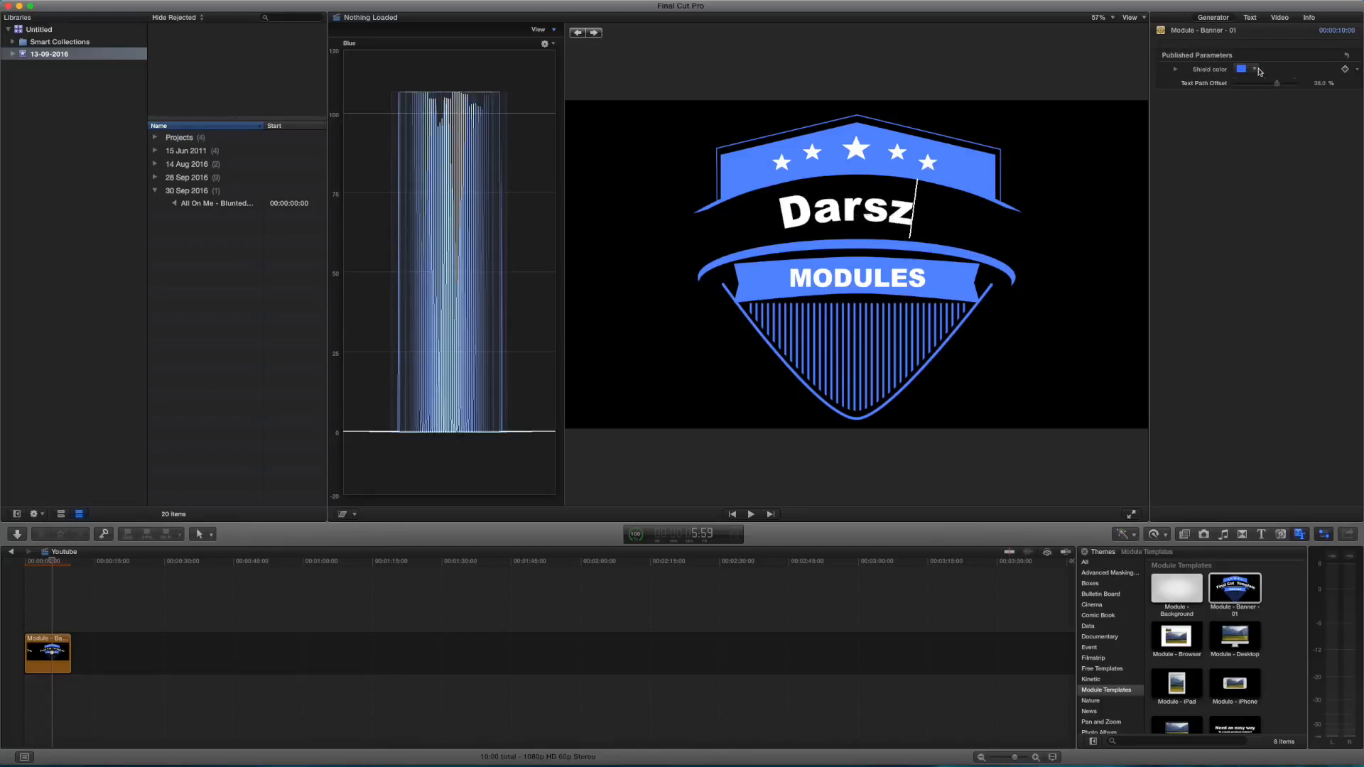
Expand the shield colour's RGB channels and nudge one channel, keeping the shield blue.
click(1242, 69)
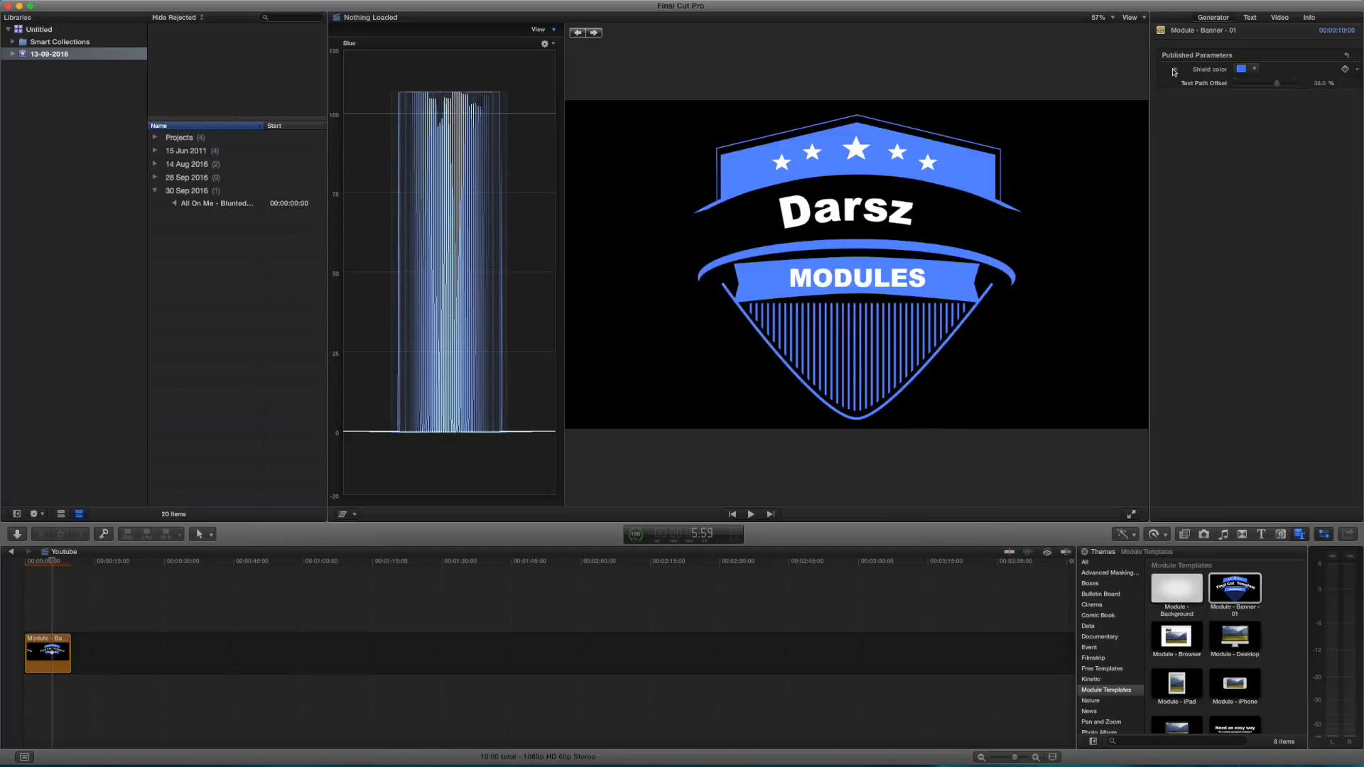
click(1177, 69)
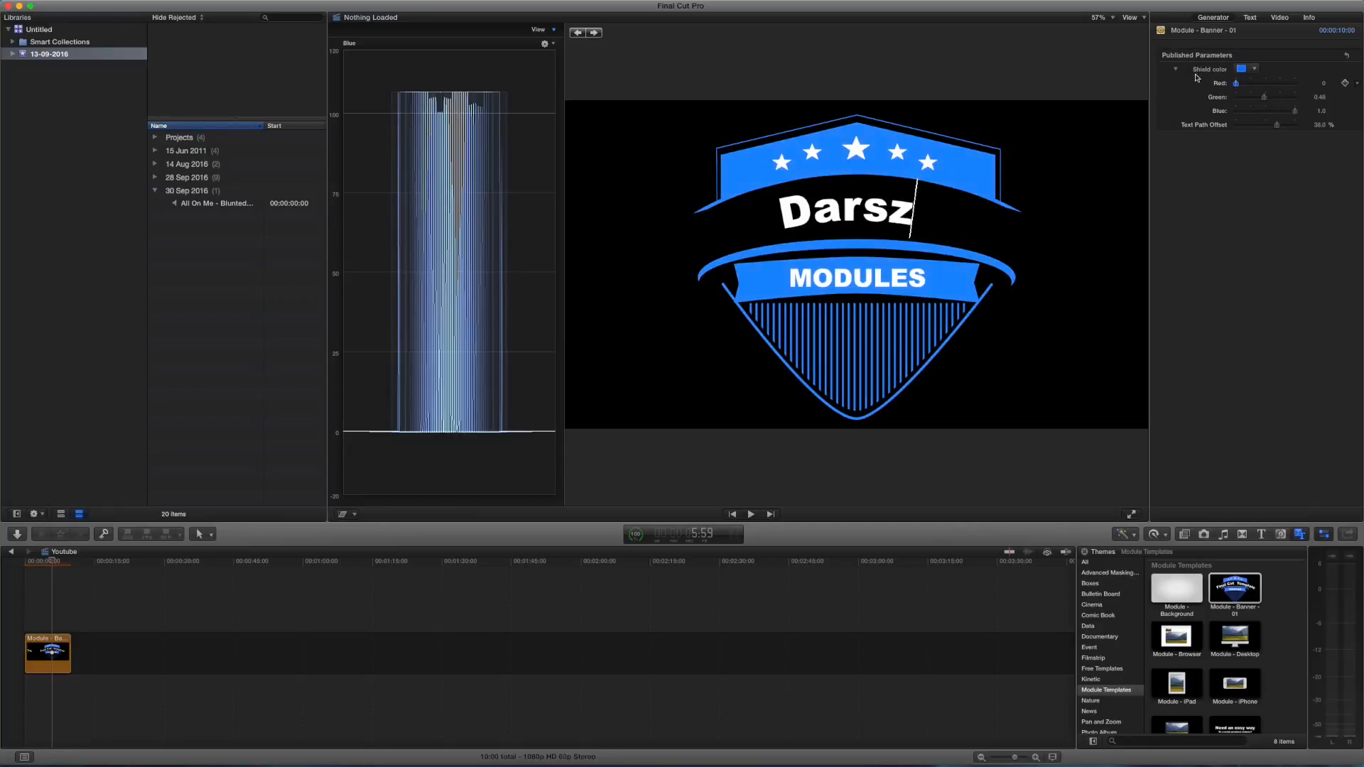
drag(1236, 82, 1266, 83)
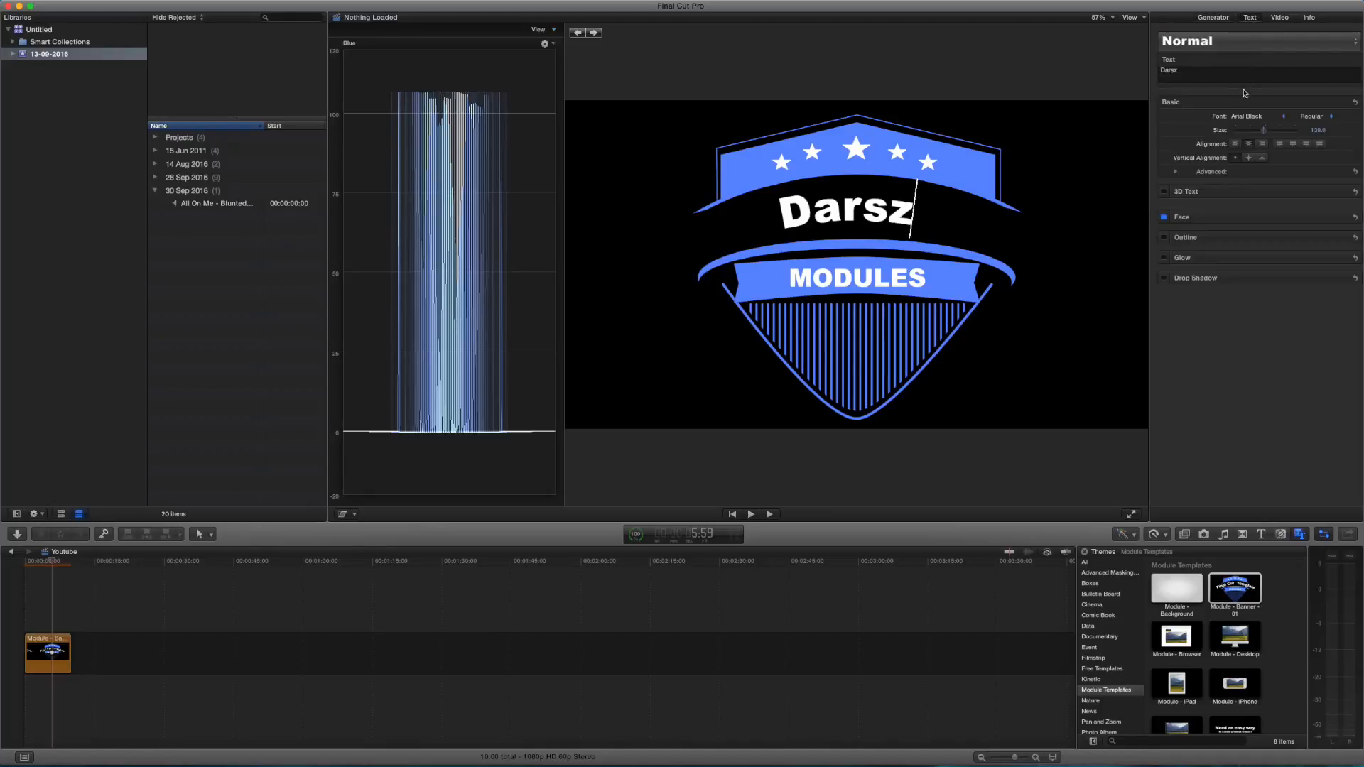
Keep Arial Black as the title font and select the MODULES subtitle for editing.
click(1248, 116)
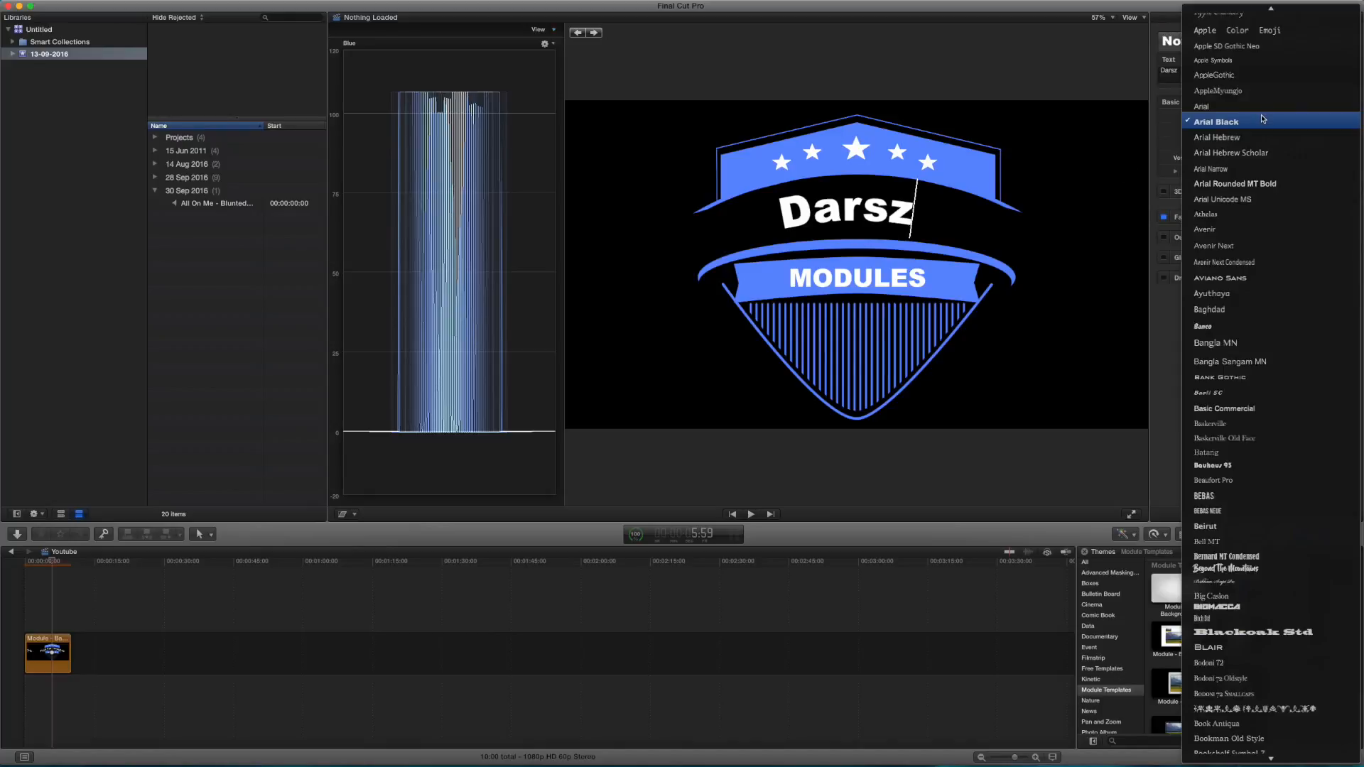
click(1217, 120)
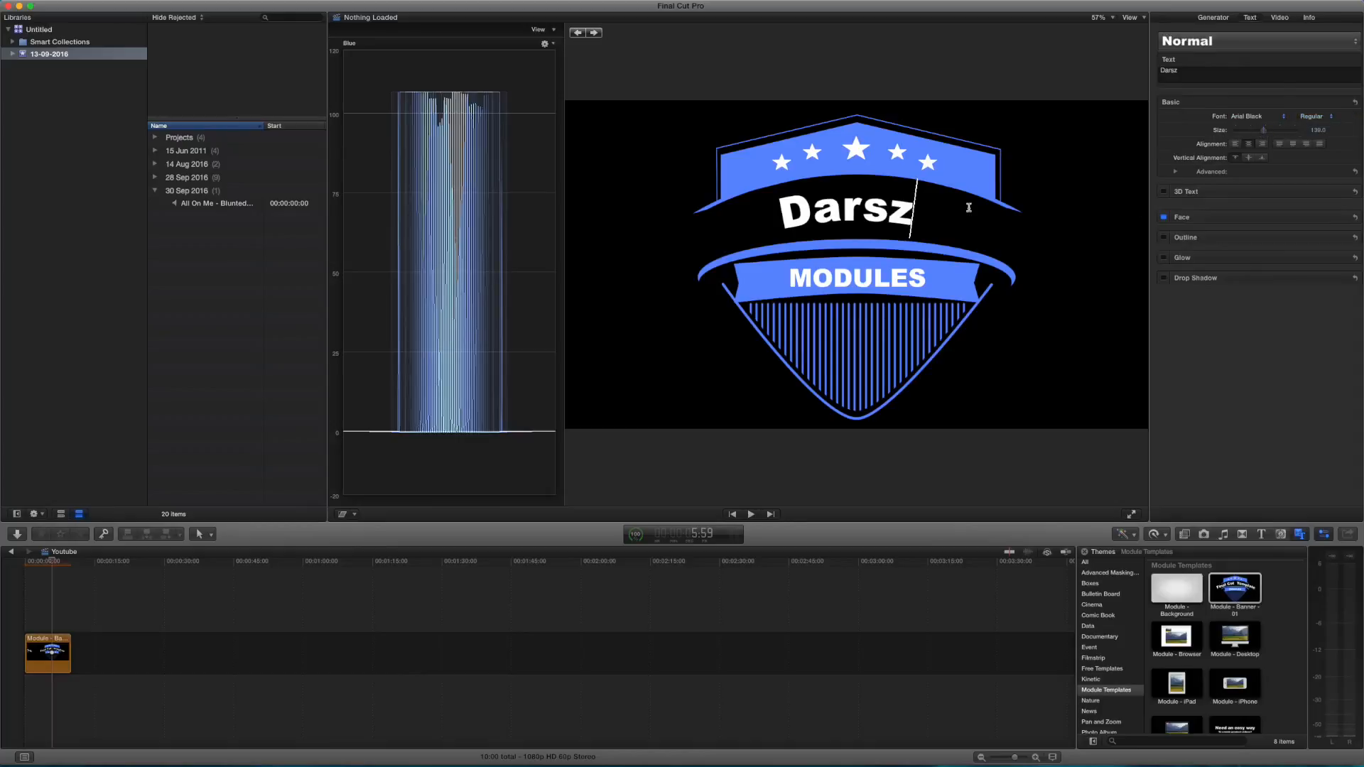
click(856, 279)
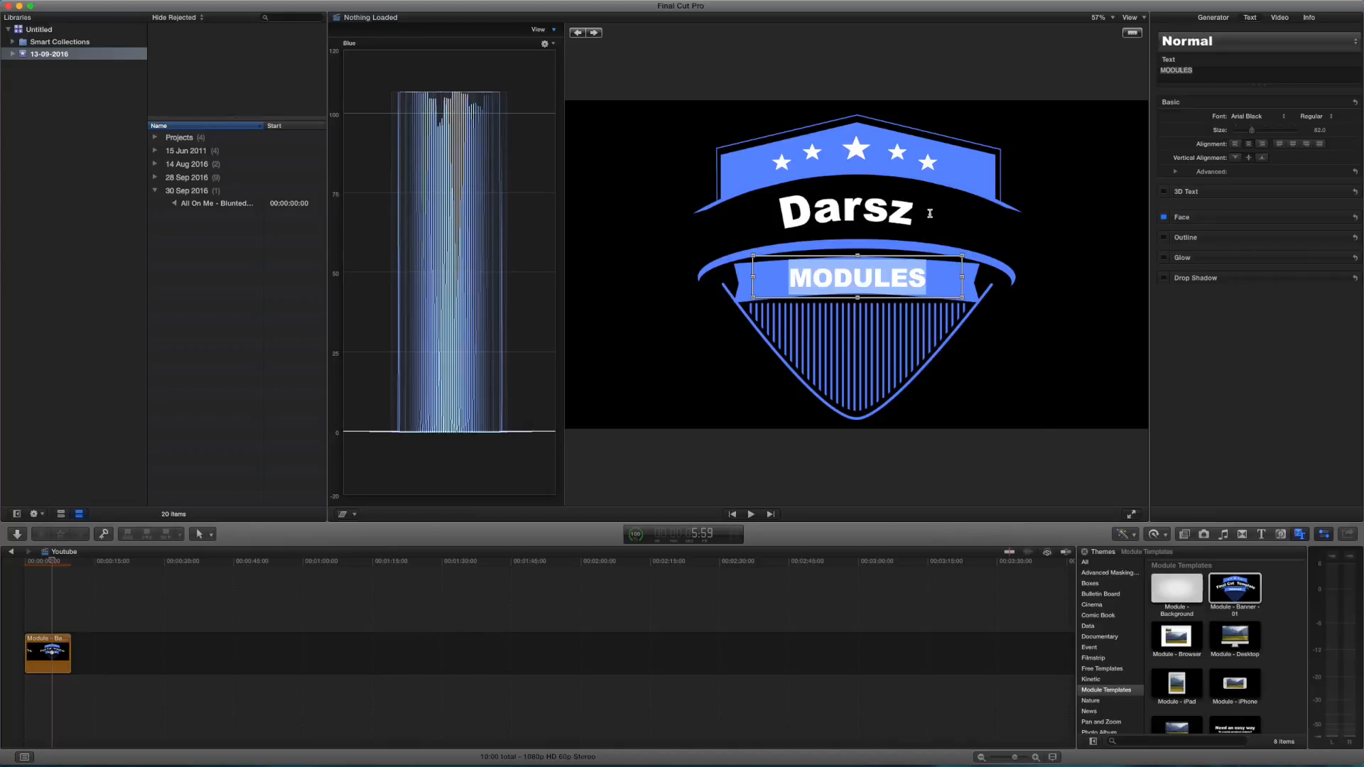
Retype the subtitle as SUBSCRIBE in place of MODULES.
text(SUBSCRIBW)
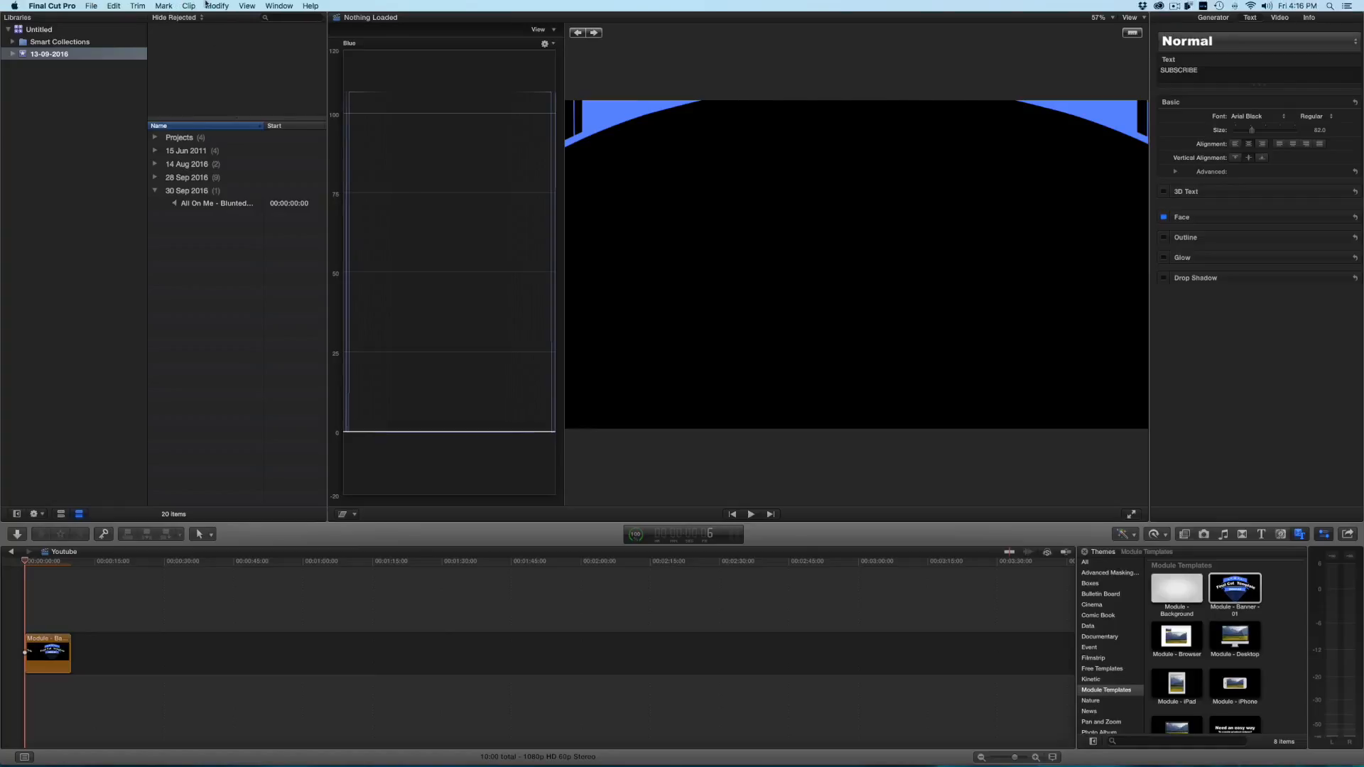
Add the All On Me song beneath the title and return the playhead to the start.
click(217, 4)
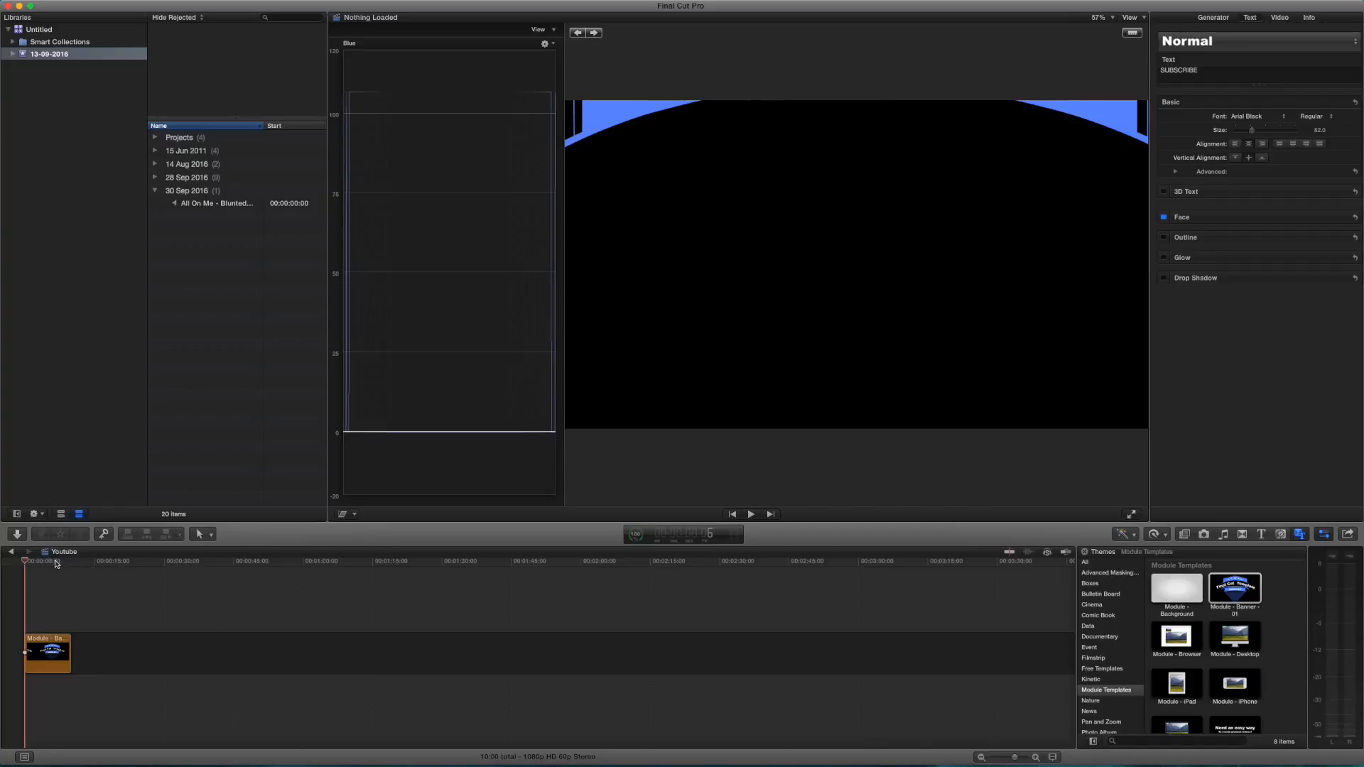
click(750, 514)
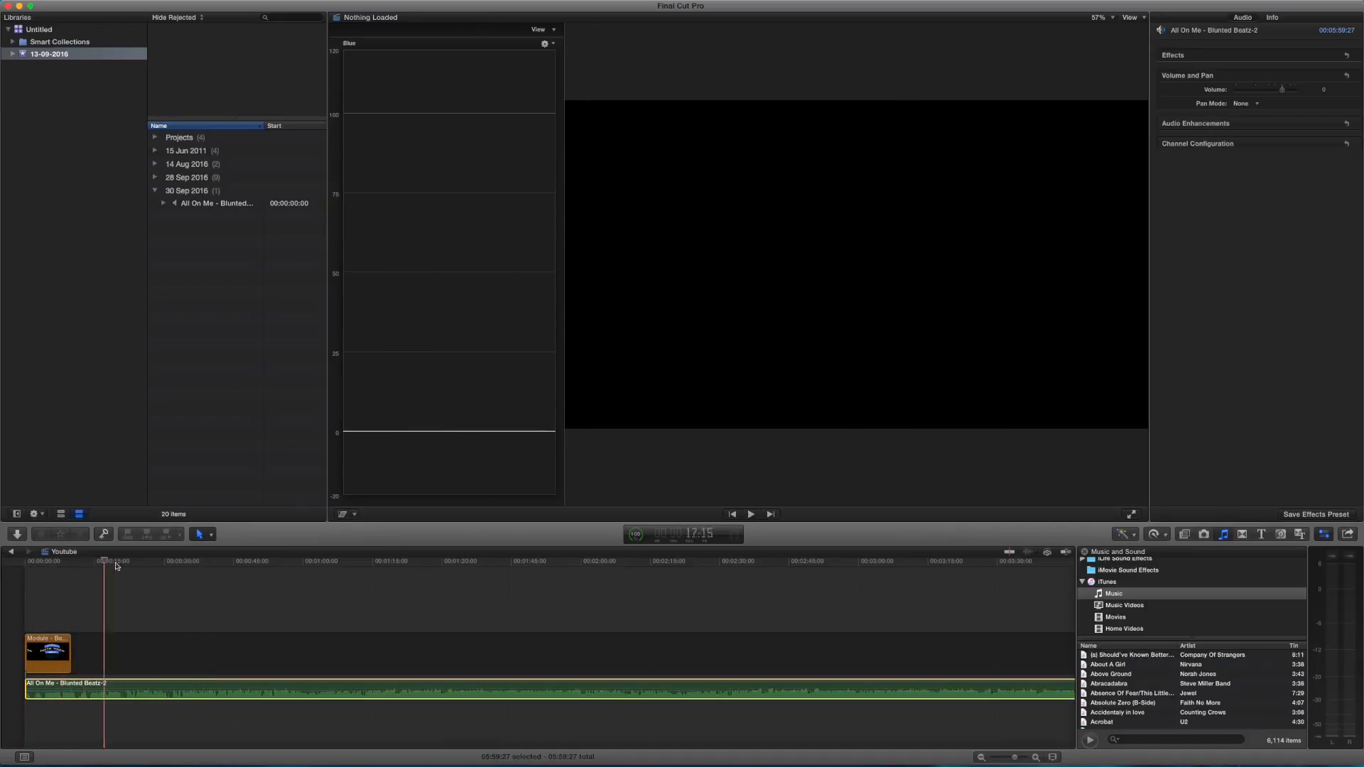
Trim the All On Me clip at the title's end and play the project from the start.
click(71, 566)
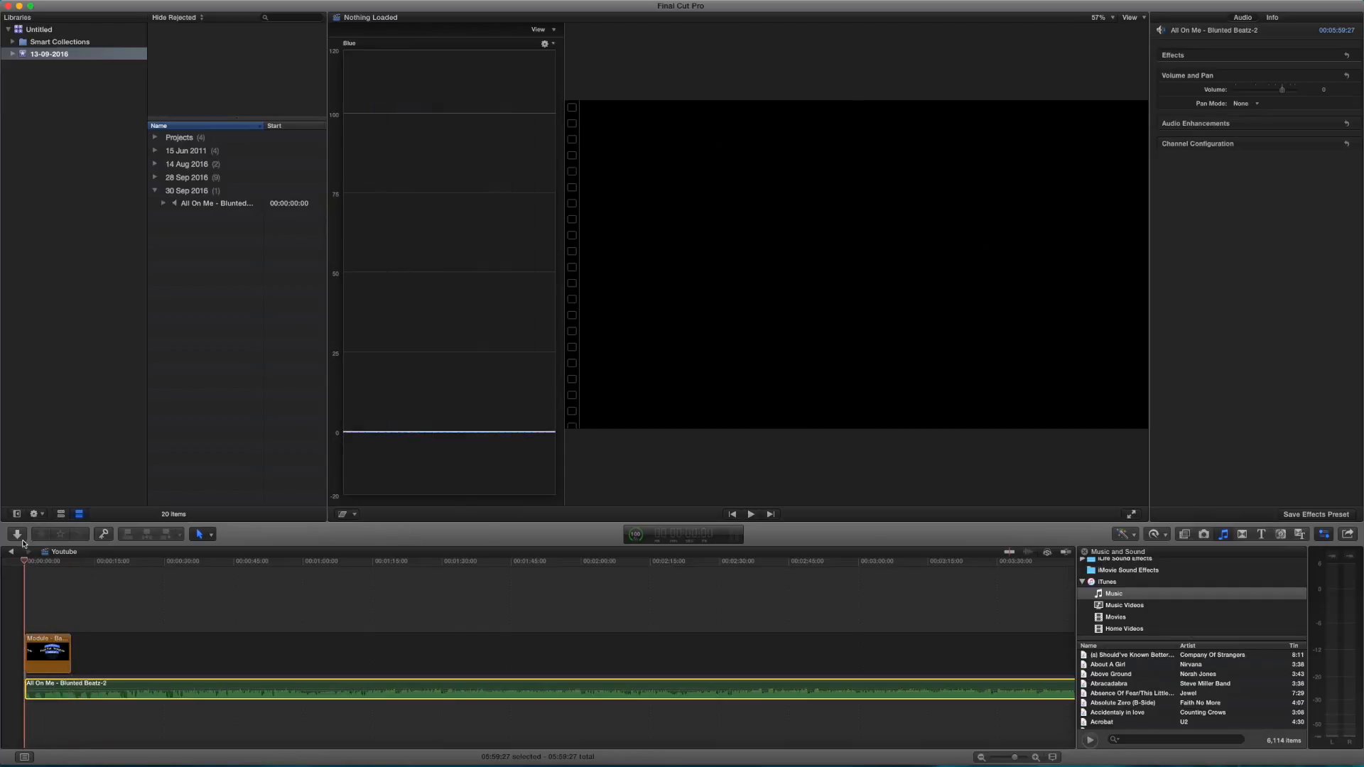
click(71, 580)
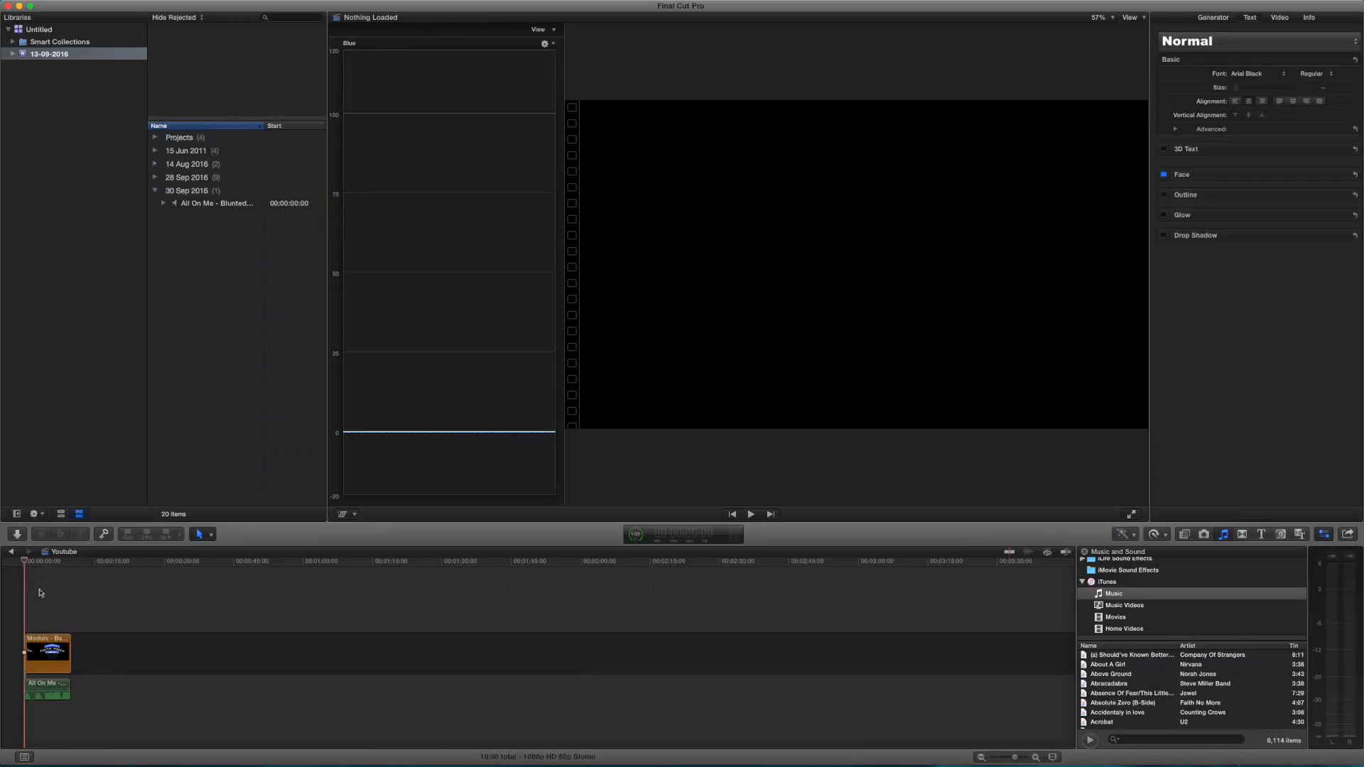
click(750, 515)
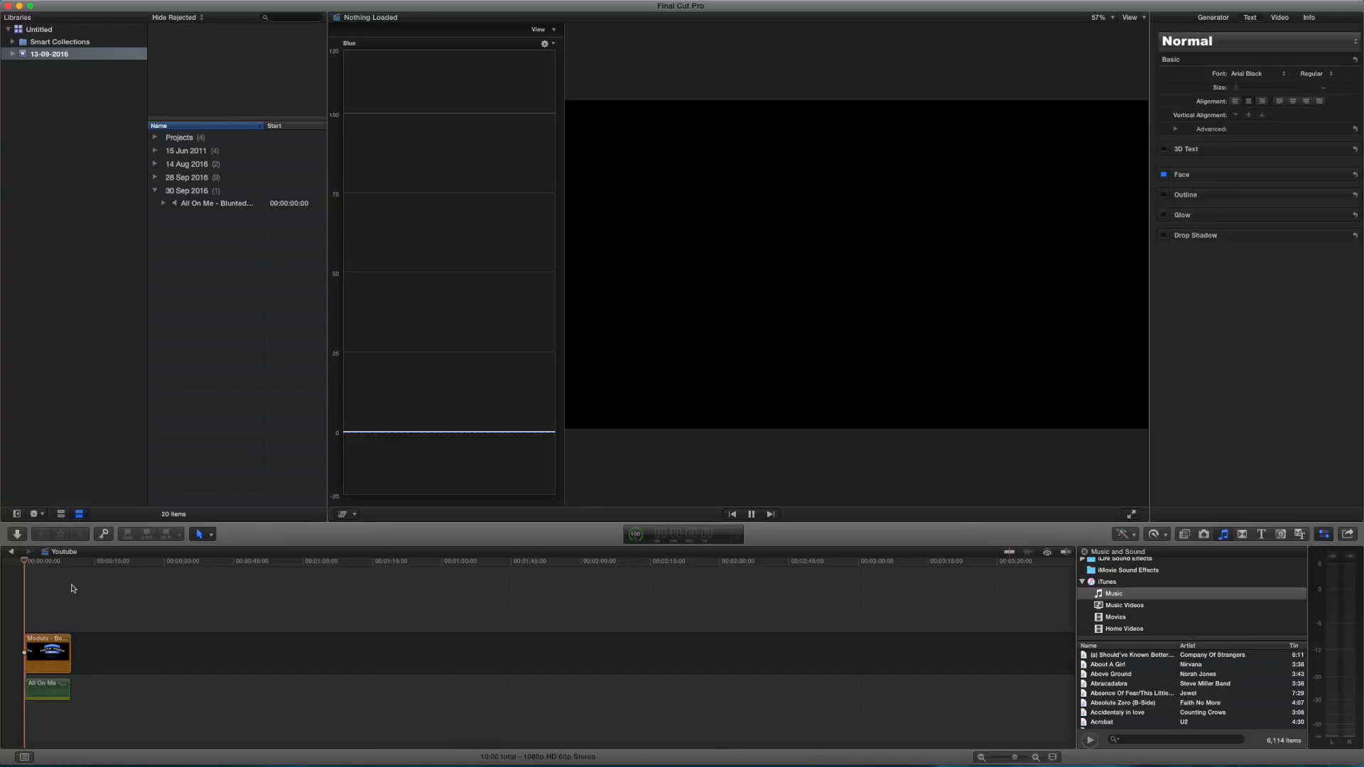